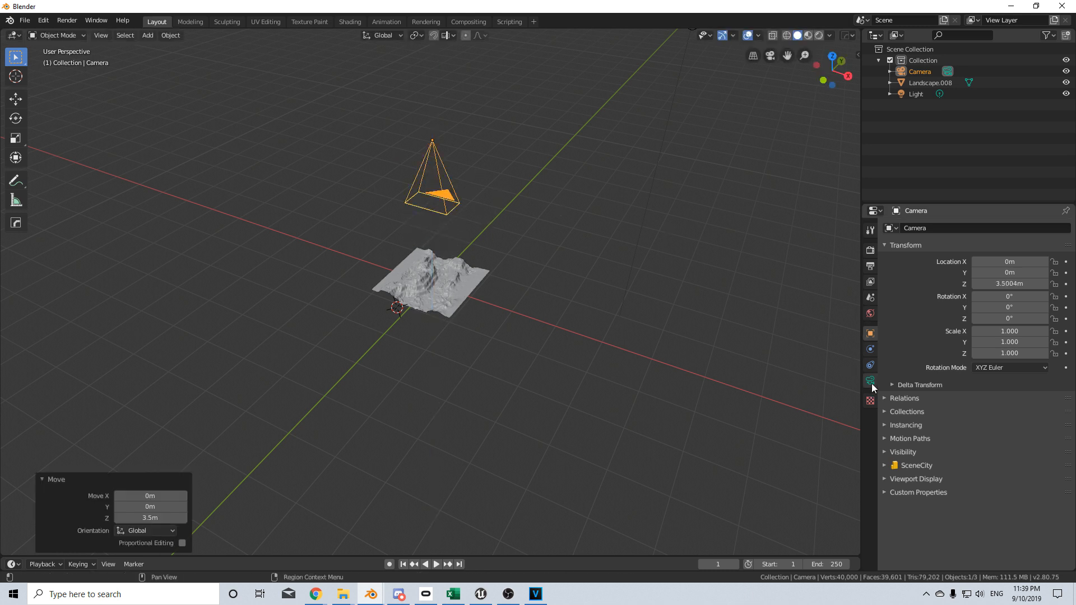
Step: In the camera's Object Data properties, set Lens Type to Orthographic
{"action": "left_click", "coordinate": [869, 380]}
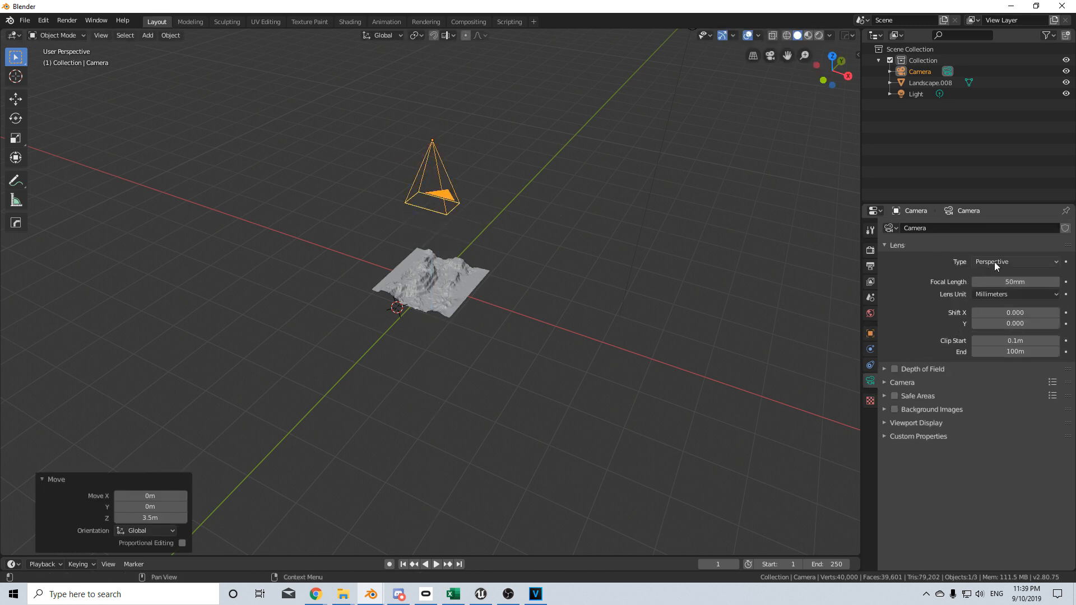
{"action": "left_click", "coordinate": [1016, 262]}
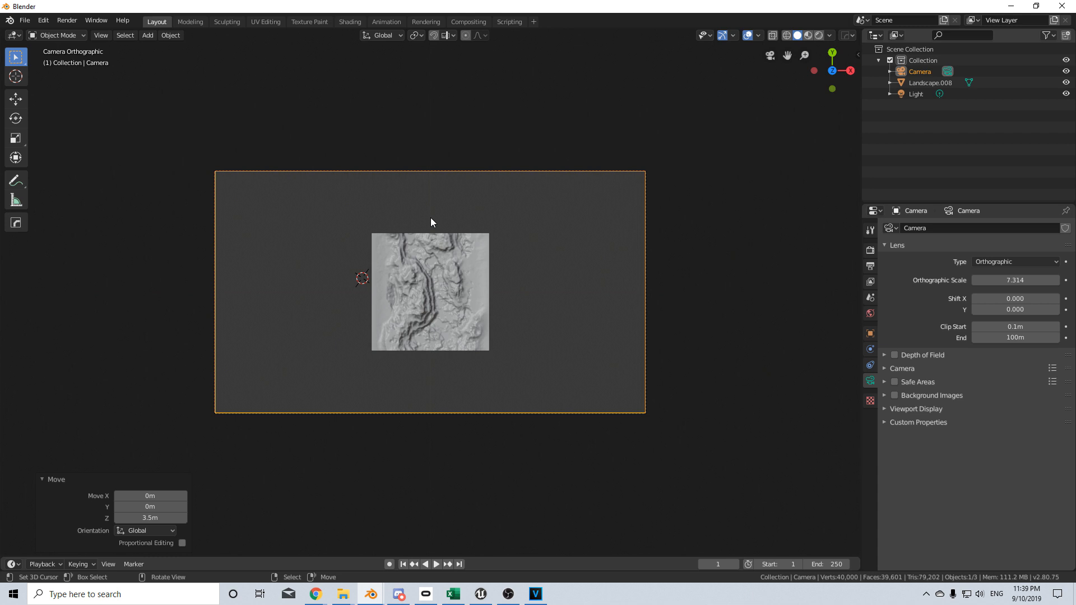
Step: Set Resolution X to 2048 pixels in the Output properties
{"action": "left_click", "coordinate": [870, 250]}
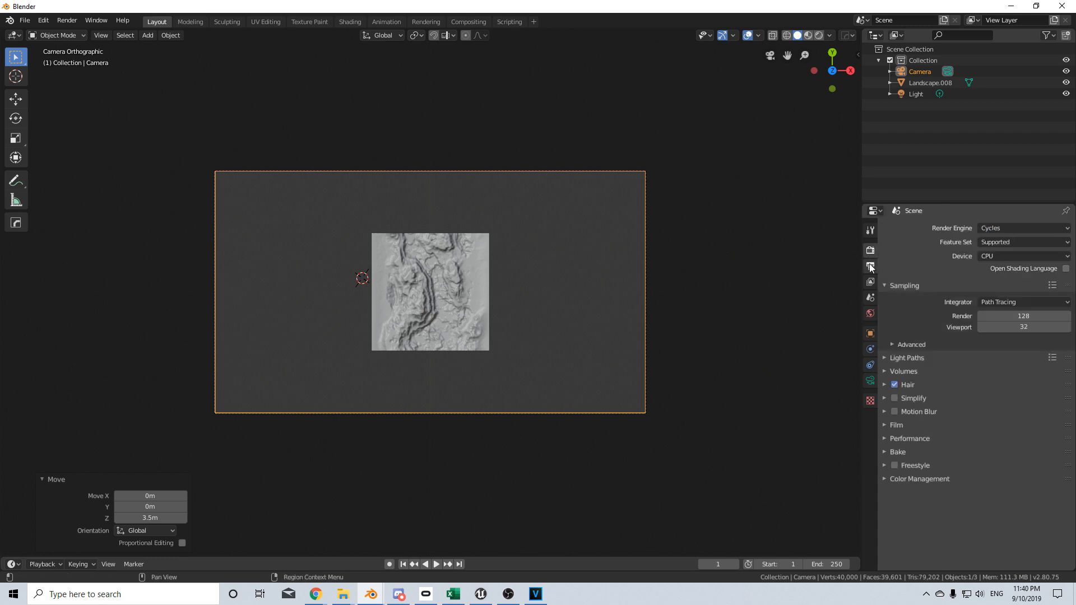
{"action": "left_click", "coordinate": [871, 266]}
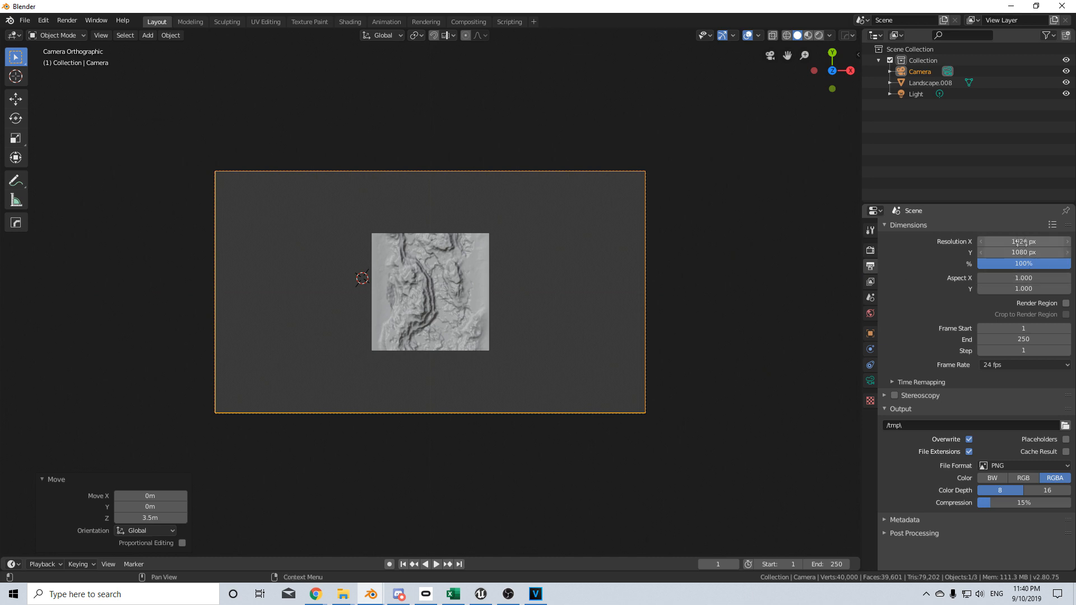
{"action": "left_click", "coordinate": [1023, 242]}
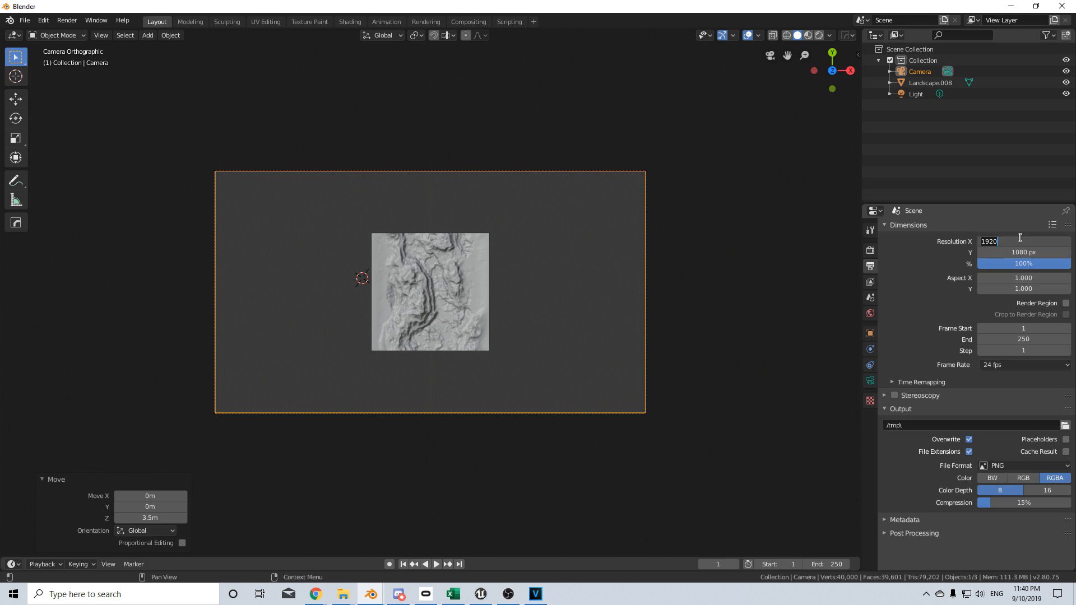
{"action": "type", "text": "2048"}
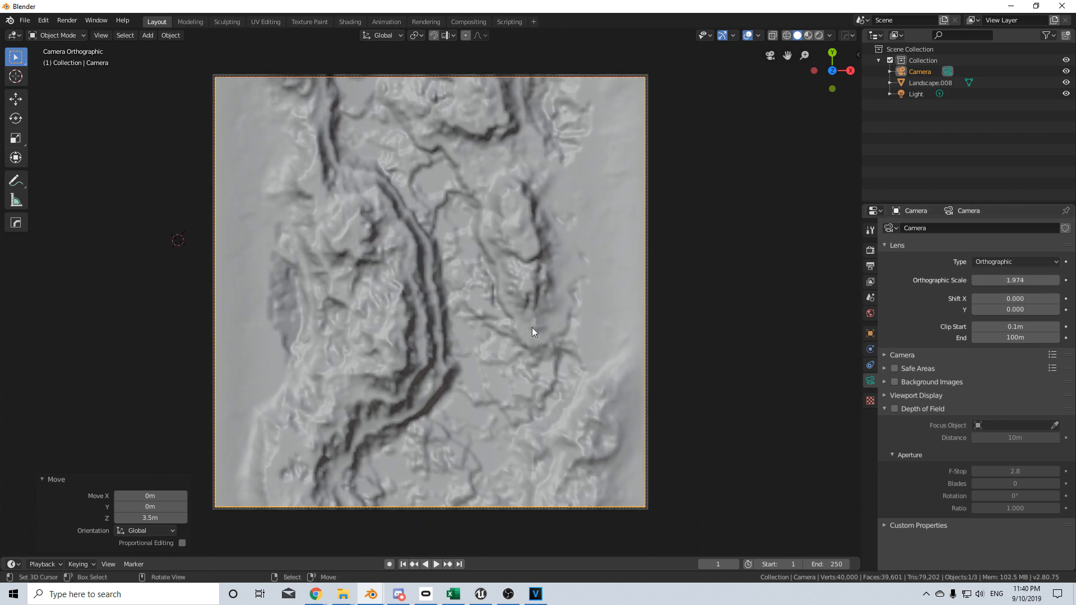
{"action": "mouse_move", "coordinate": [350, 22]}
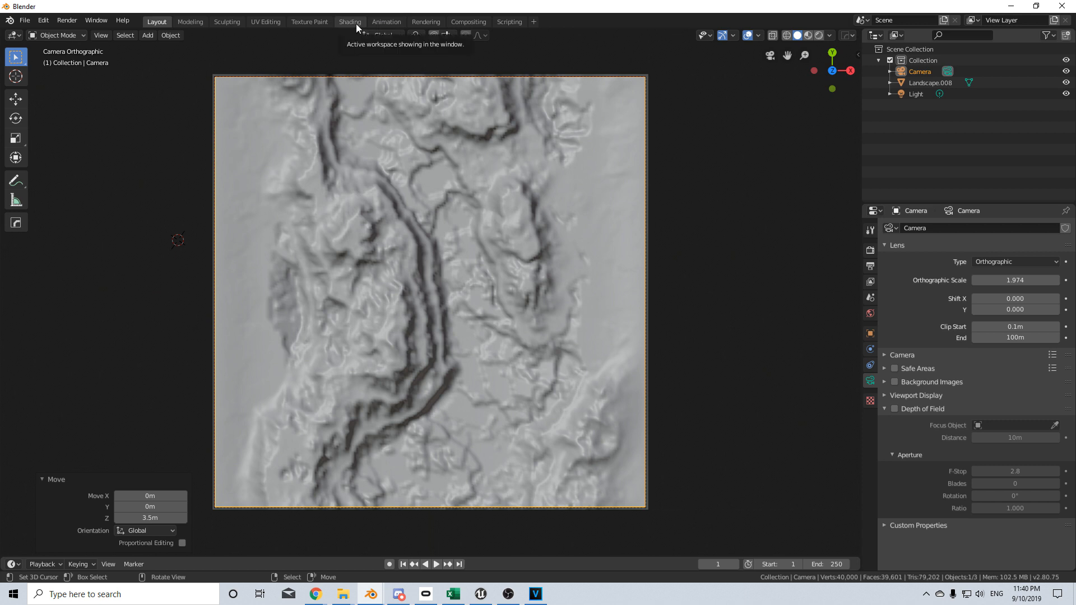
Step: In the Shading workspace, create a new landscape material with Geometry and Separate XYZ nodes
{"action": "left_click", "coordinate": [350, 22]}
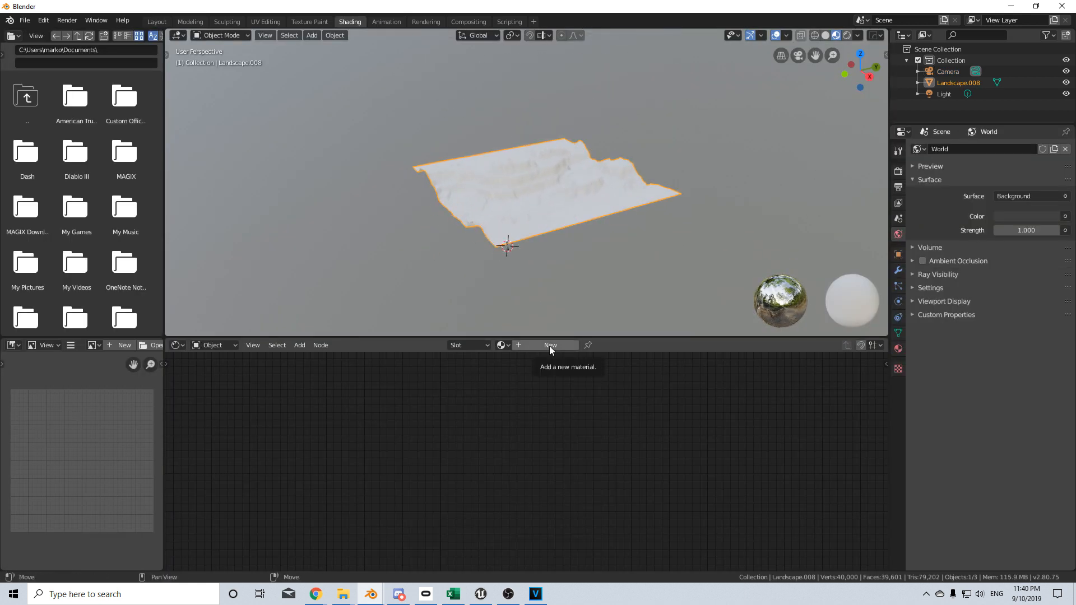
{"action": "left_click", "coordinate": [550, 345]}
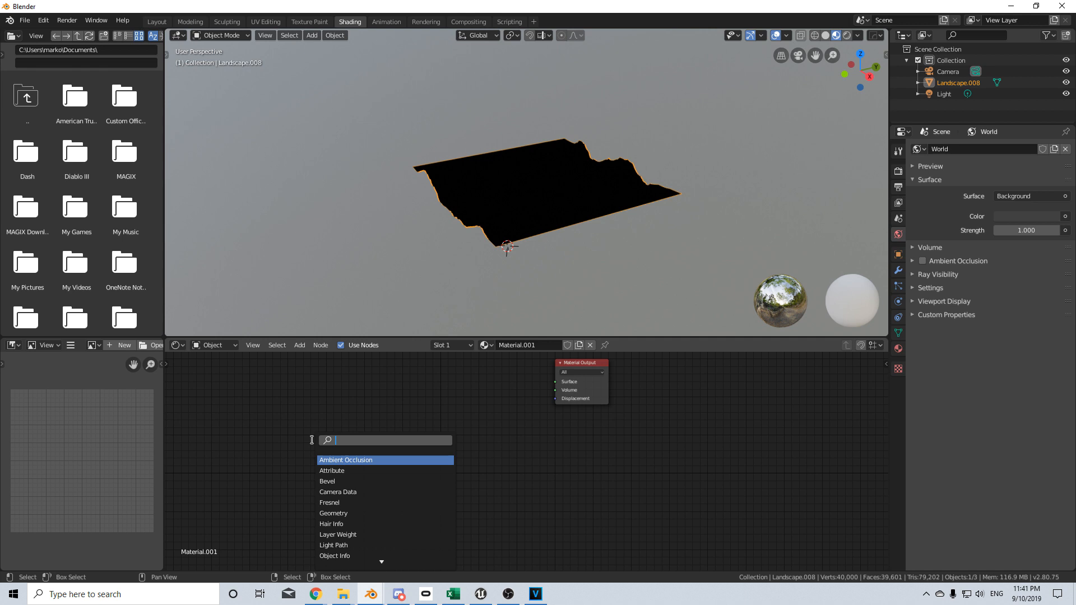
{"action": "type", "text": "ge"}
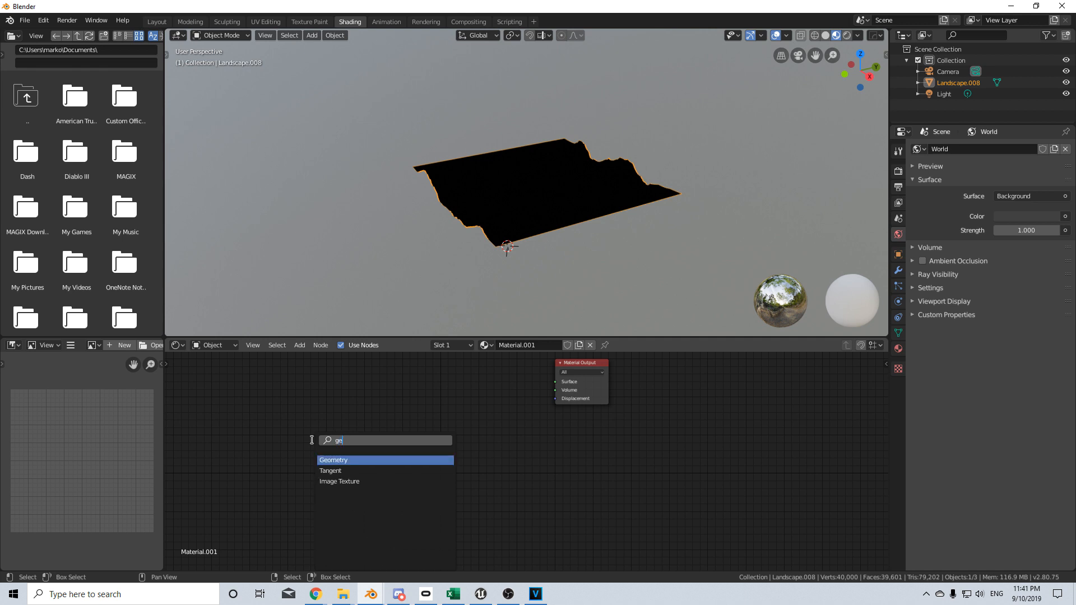
{"action": "left_click", "coordinate": [333, 460]}
{"action": "type", "text": "s"}
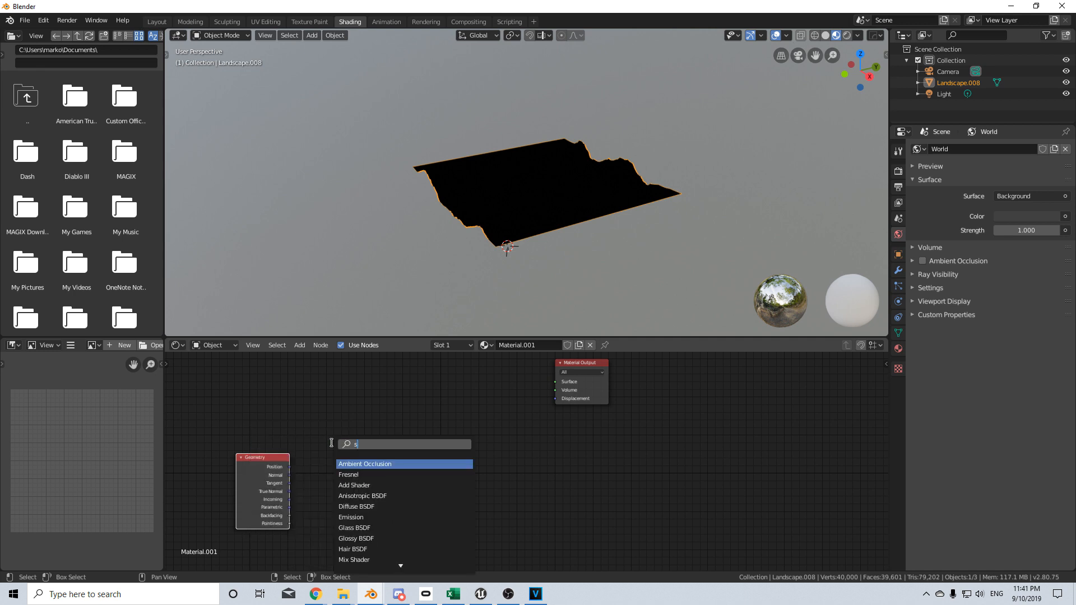
{"action": "left_click", "coordinate": [358, 463]}
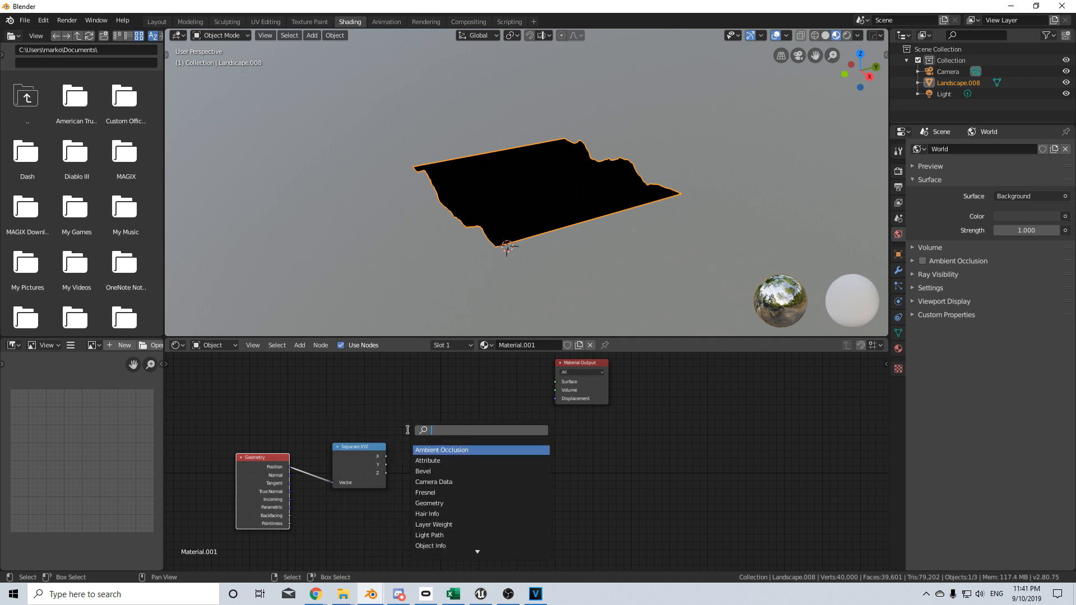
Step: Add ColorRamp and Emission nodes, linking the ColorRamp output into Emission
{"action": "left_click", "coordinate": [441, 450]}
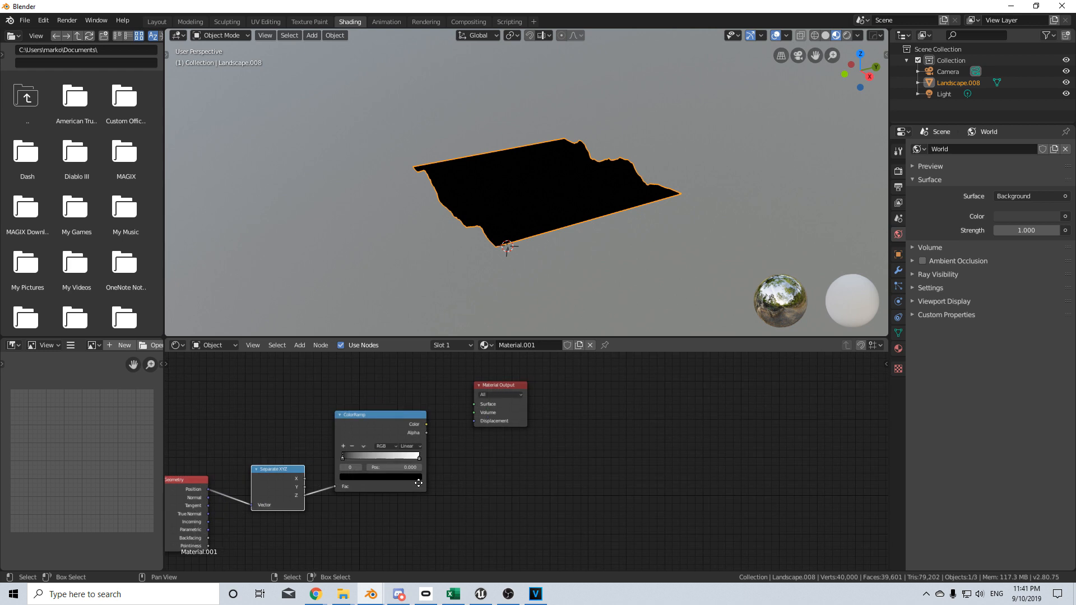
{"action": "type", "text": "em"}
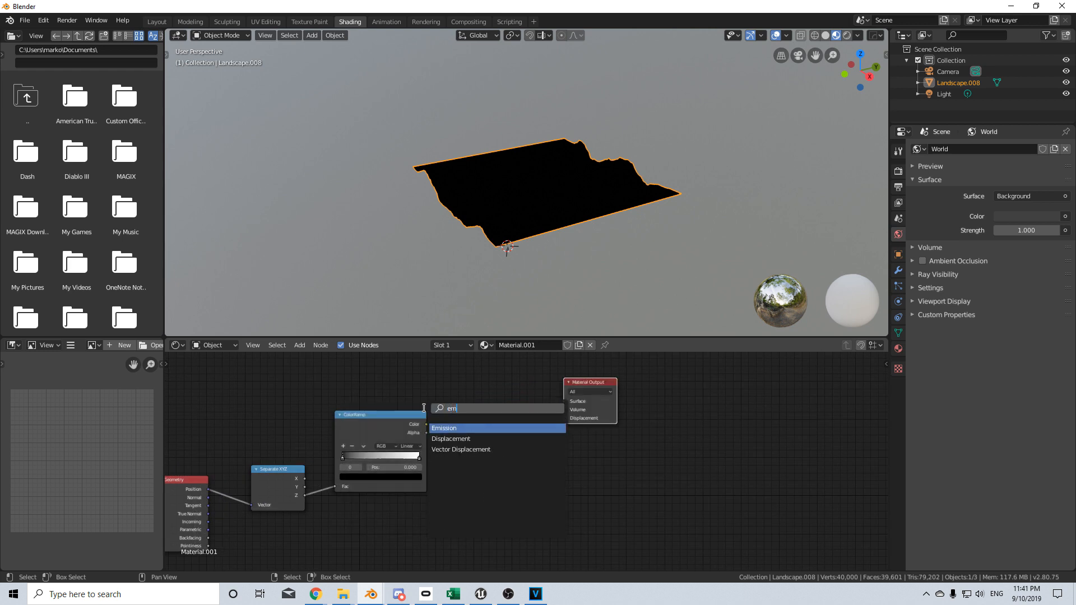
{"action": "left_click", "coordinate": [444, 428]}
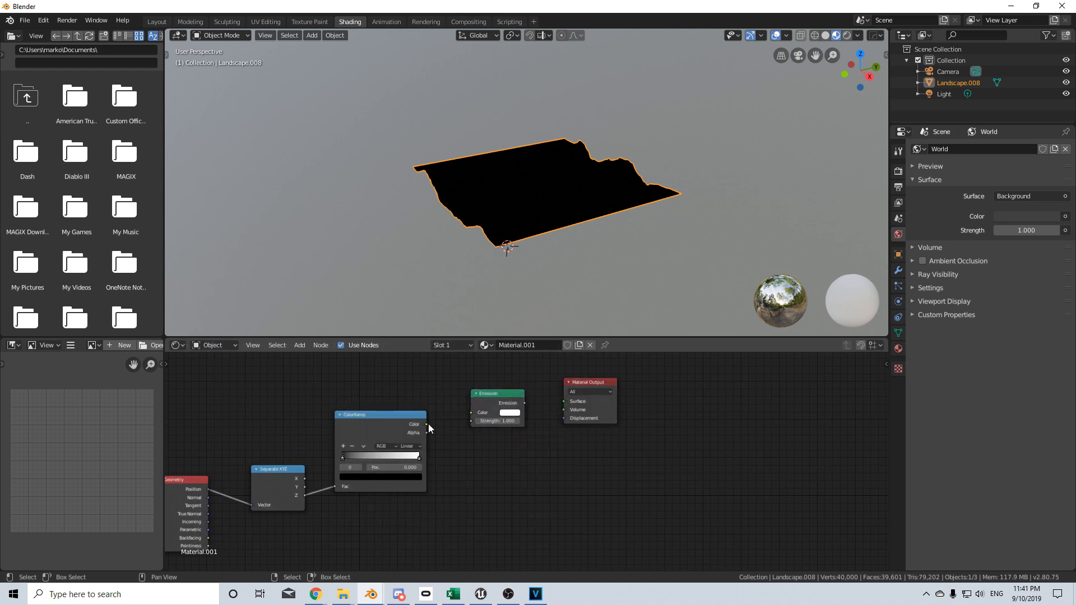
{"action": "left_click_drag", "start_coordinate": [427, 425], "coordinate": [471, 413]}
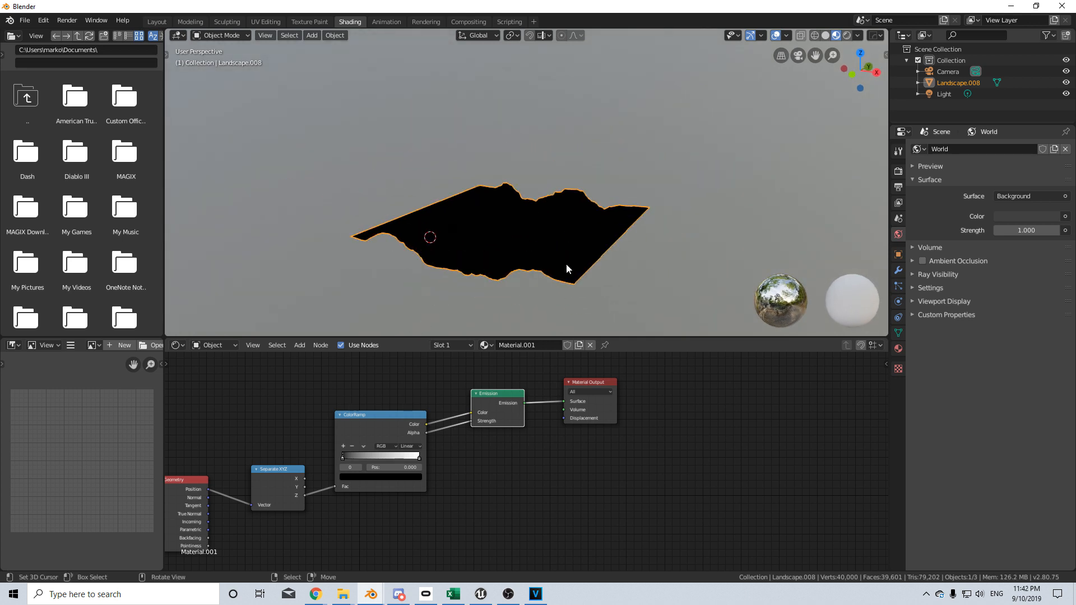
Step: Switch the viewport to solid shading and delete the Landscape.008 object
{"action": "key", "text": "Tab"}
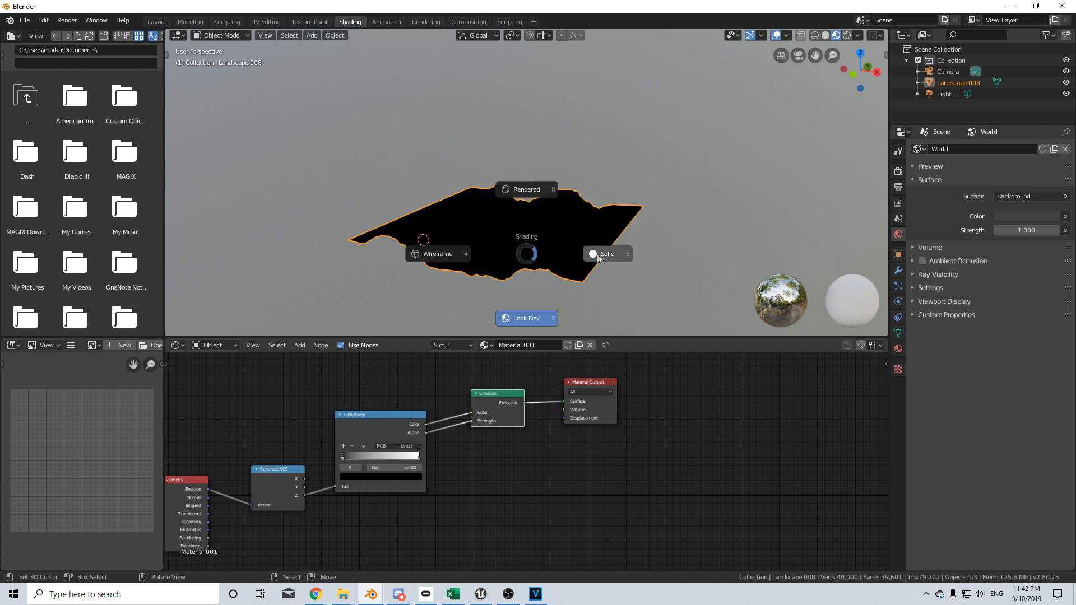
{"action": "key", "text": "Tab"}
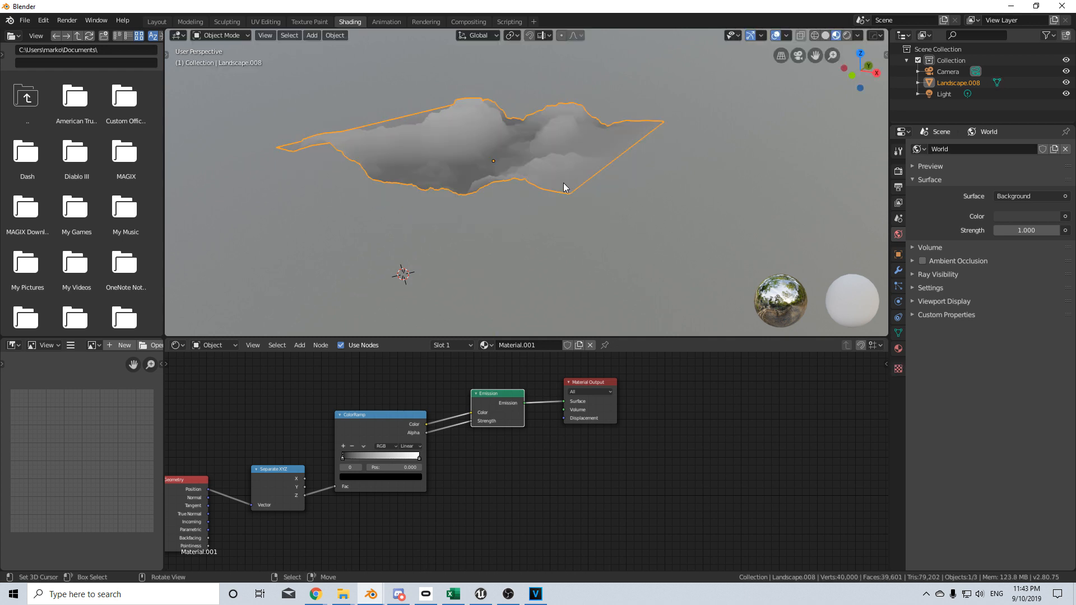
{"action": "key", "text": "Tab"}
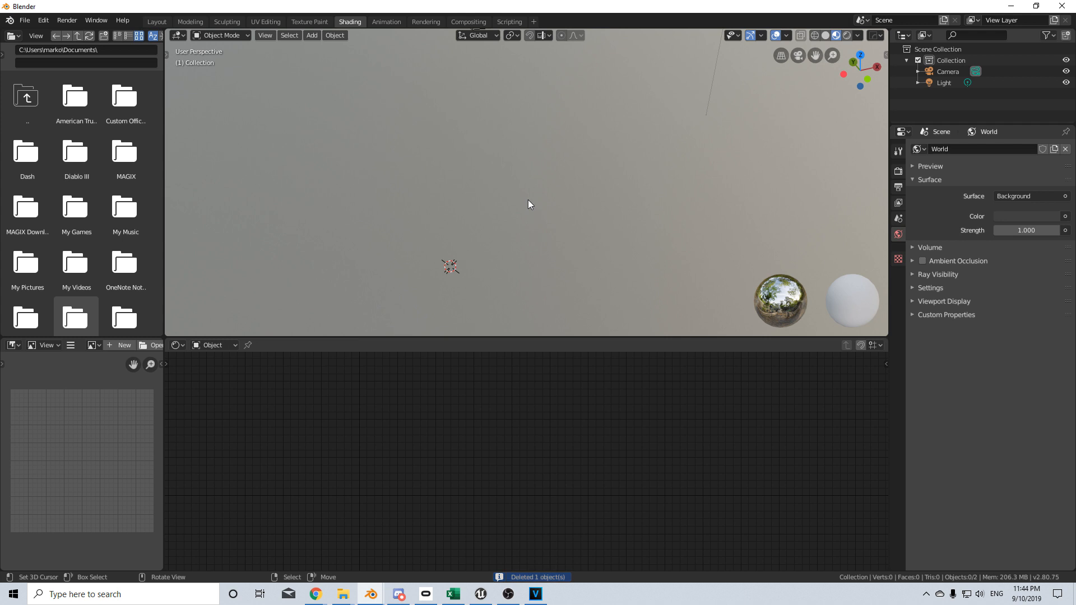
Step: Add a plane, subdivide its mesh in Edit Mode, and open its modifier settings
{"action": "left_click", "coordinate": [312, 35]}
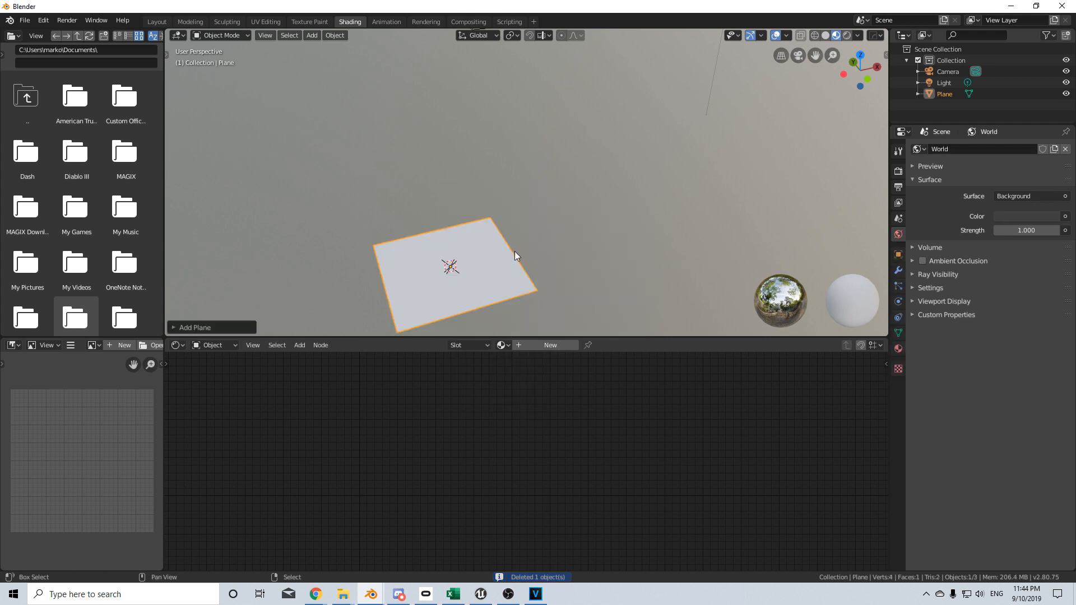
{"action": "key", "text": "Tab"}
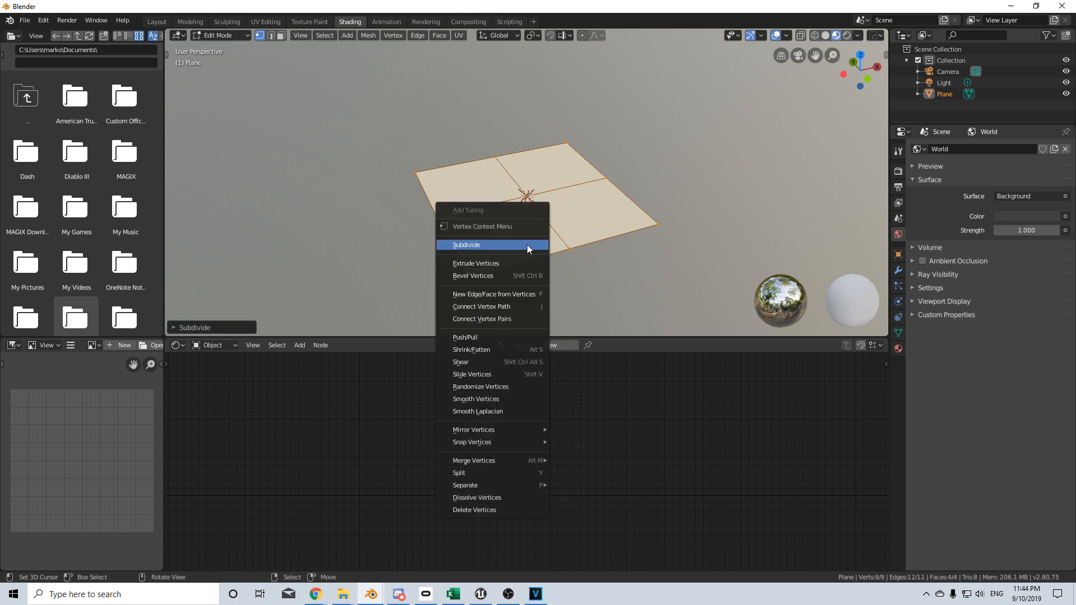
{"action": "left_click", "coordinate": [467, 245]}
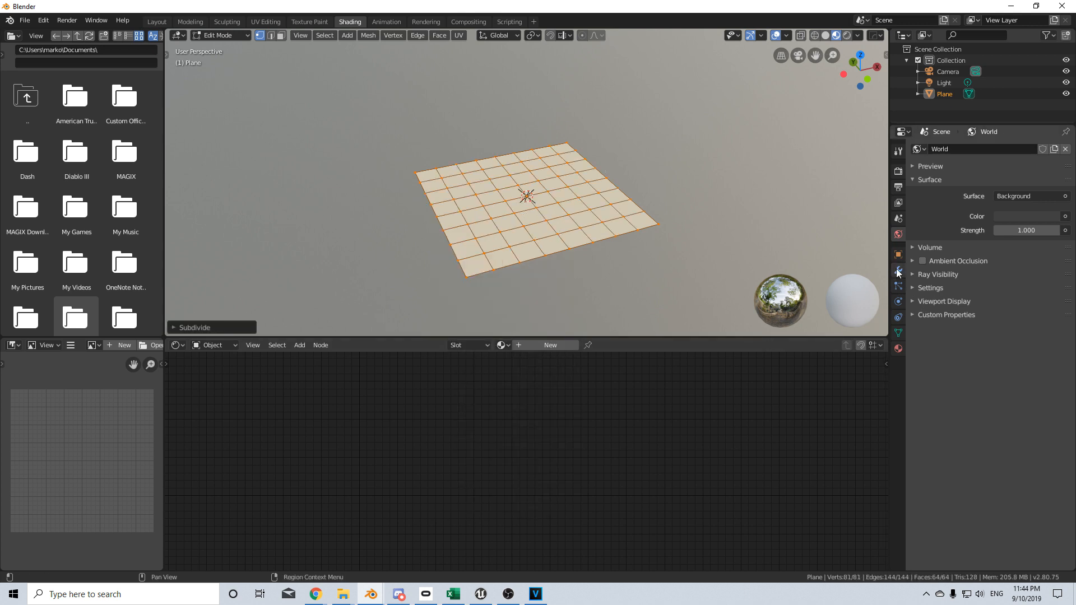
{"action": "left_click", "coordinate": [898, 271]}
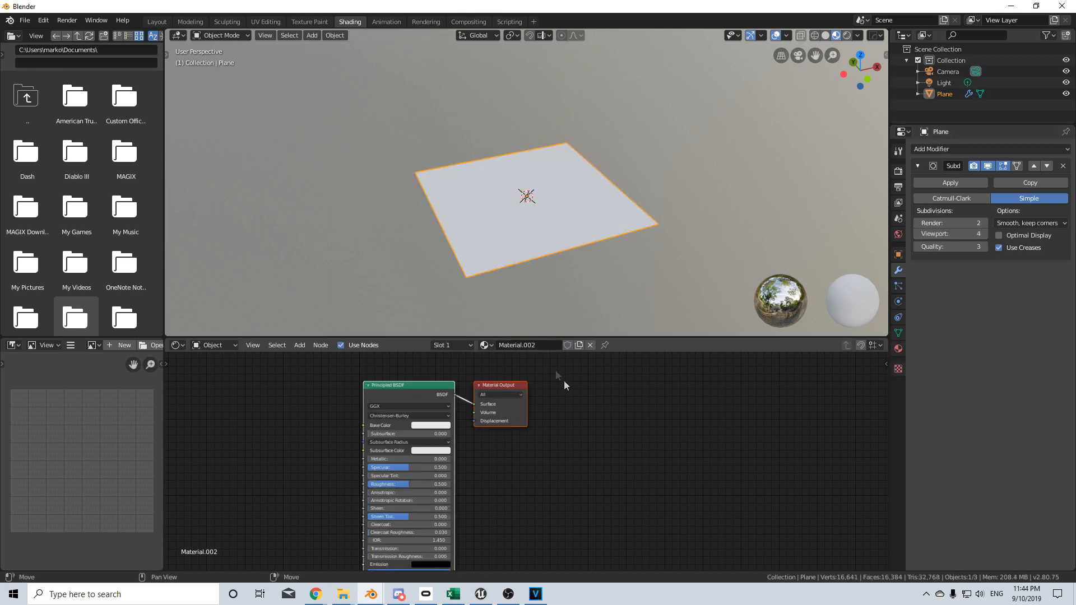
Step: Spread the plane's material nodes apart, add a Displacement node, and show material settings
{"action": "left_click_drag", "start_coordinate": [499, 385], "coordinate": [674, 377]}
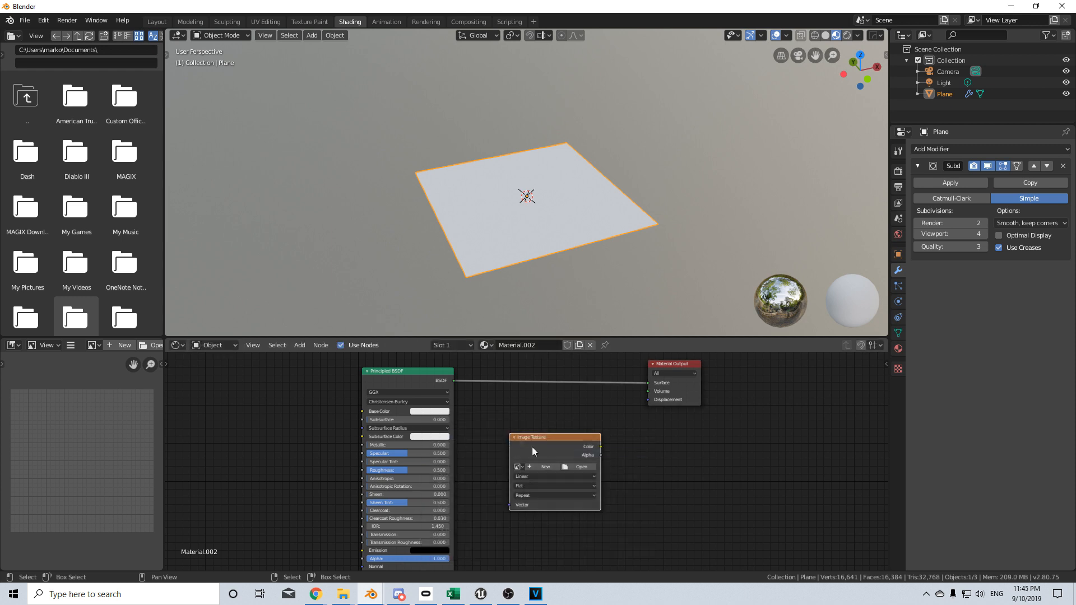
{"action": "mouse_move", "coordinate": [576, 468]}
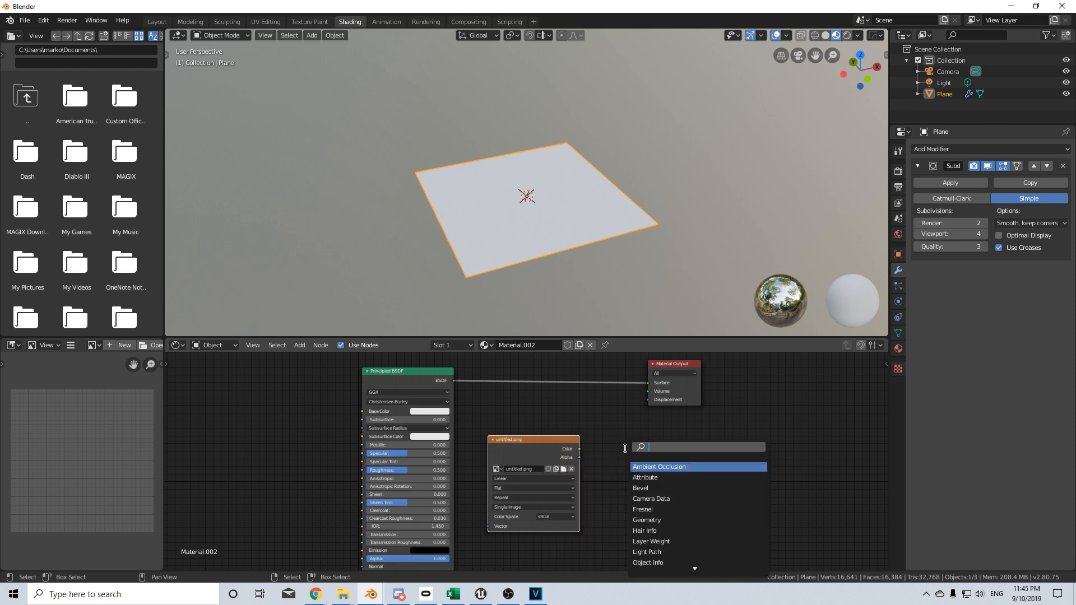
{"action": "type", "text": "dis"}
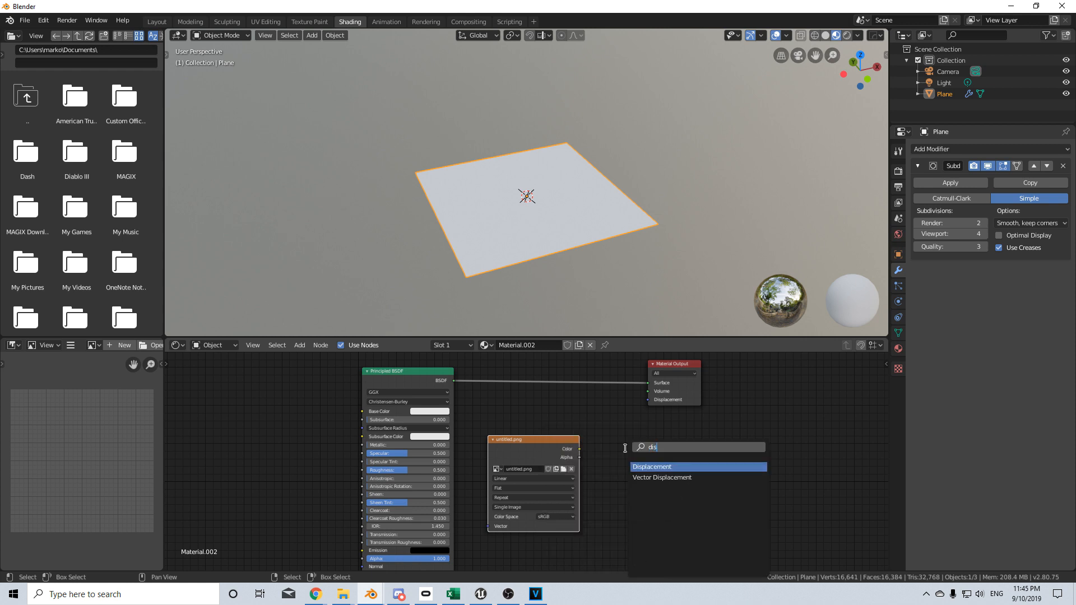
{"action": "left_click", "coordinate": [652, 467]}
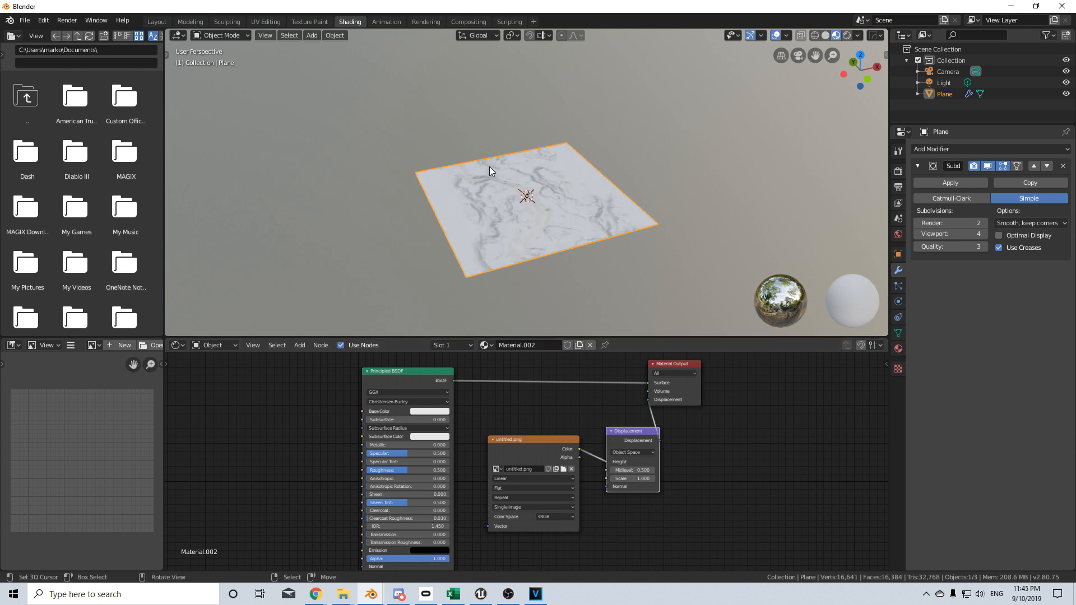
{"action": "left_click", "coordinate": [898, 349]}
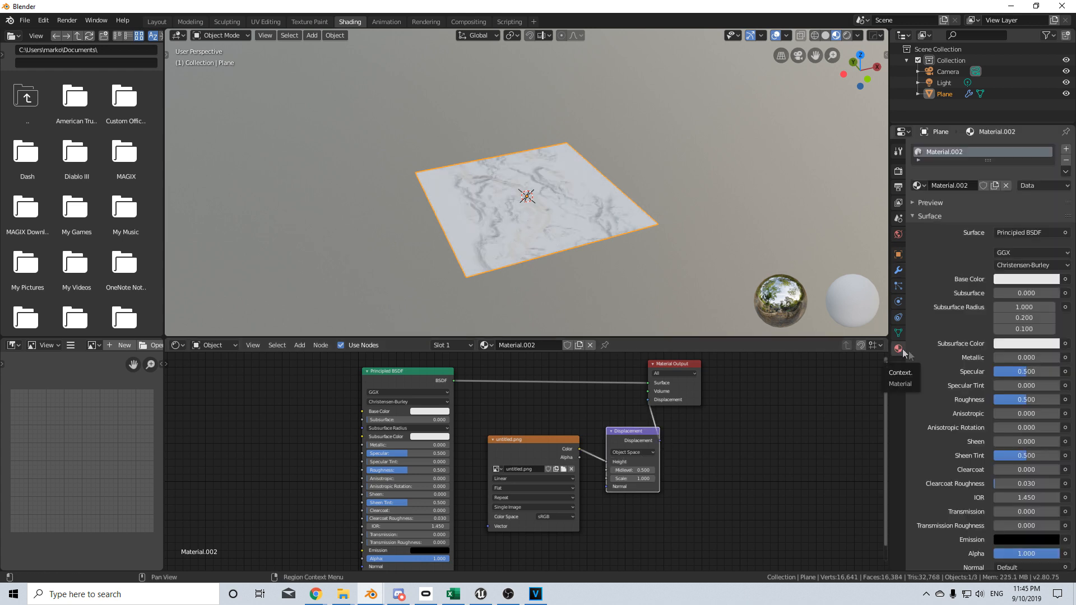
Step: Set the material's Displacement to 'Displacement and Bump' and preview in Rendered shading
{"action": "scroll", "scroll_direction": "down", "scroll_amount": 3}
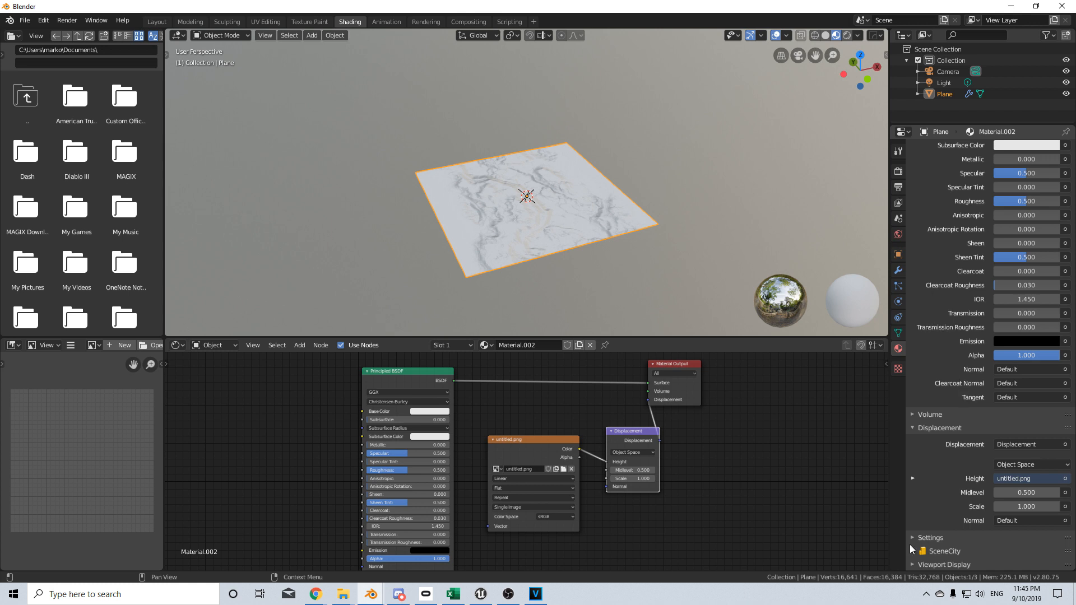
{"action": "left_click", "coordinate": [1030, 476]}
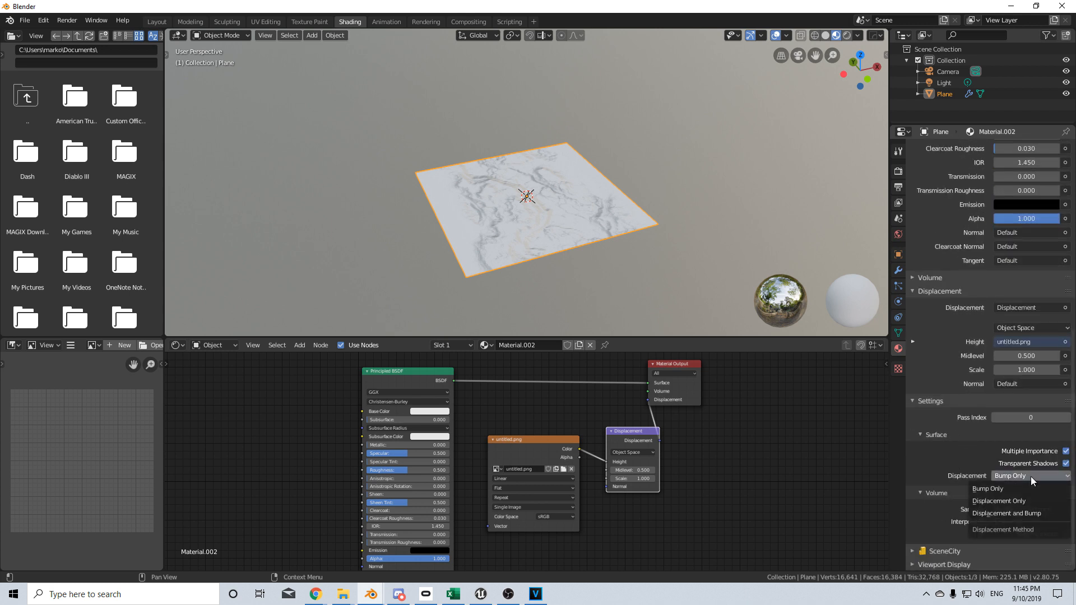
{"action": "left_click", "coordinate": [1007, 514]}
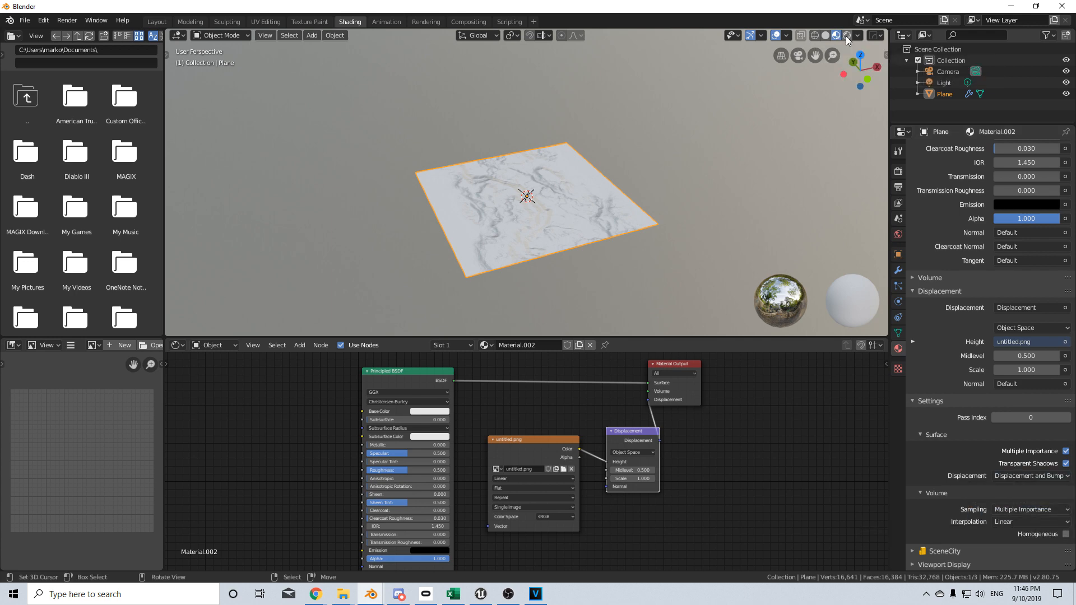
{"action": "left_click", "coordinate": [843, 35]}
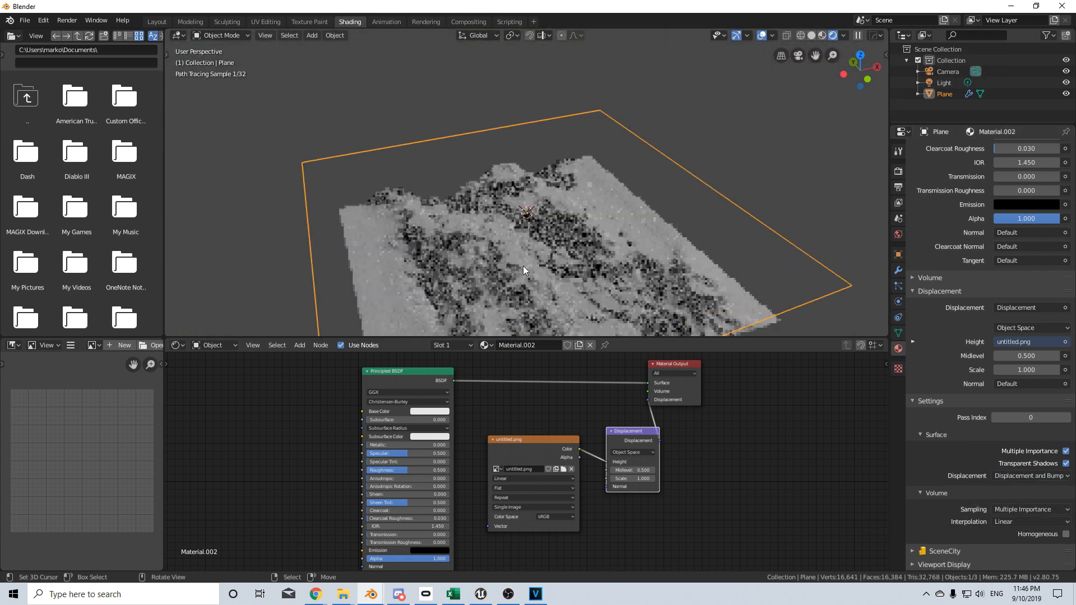